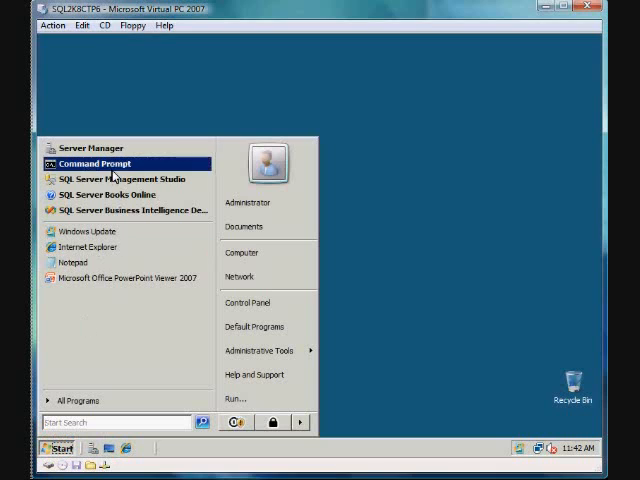
# - Launch SSMS and show Data Collection under the server's Management folder
pyautogui.click(122, 180)
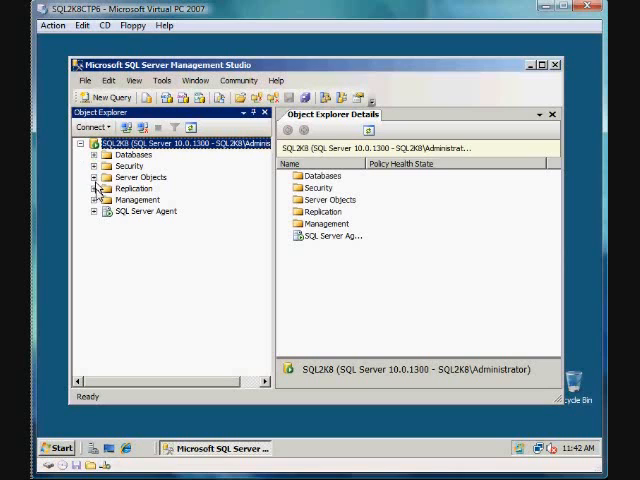
pyautogui.click(96, 200)
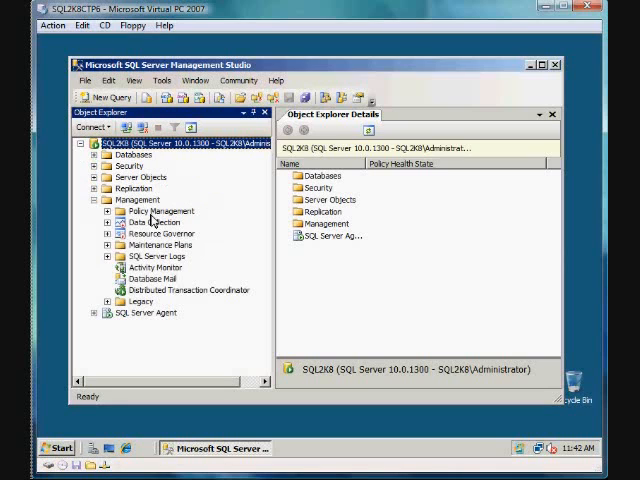
pyautogui.moveTo(128, 230)
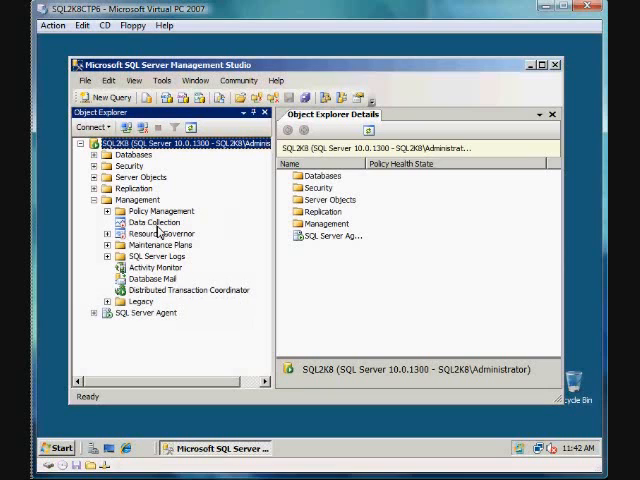
pyautogui.click(152, 220)
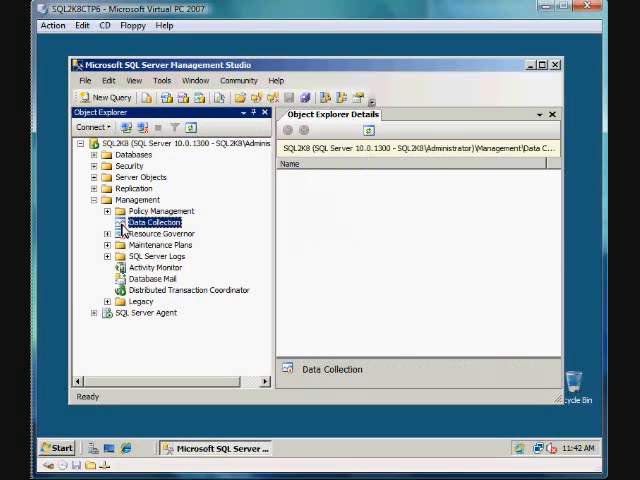
# - Start the Configure Management Data Warehouse wizard and connect SQL2K8 as the storage server
pyautogui.rightClick(150, 220)
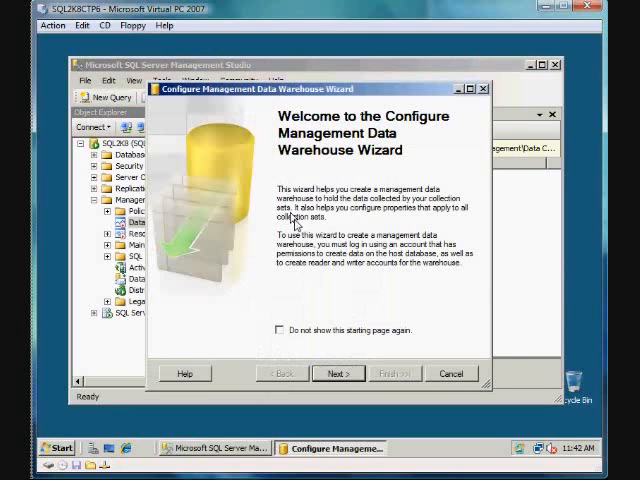
pyautogui.click(340, 372)
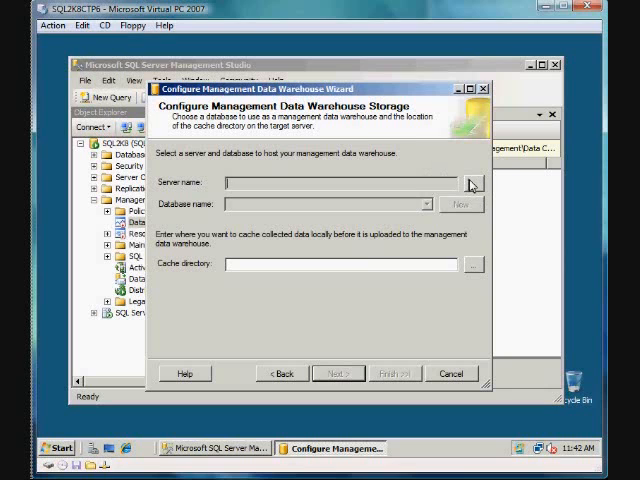
pyautogui.click(472, 184)
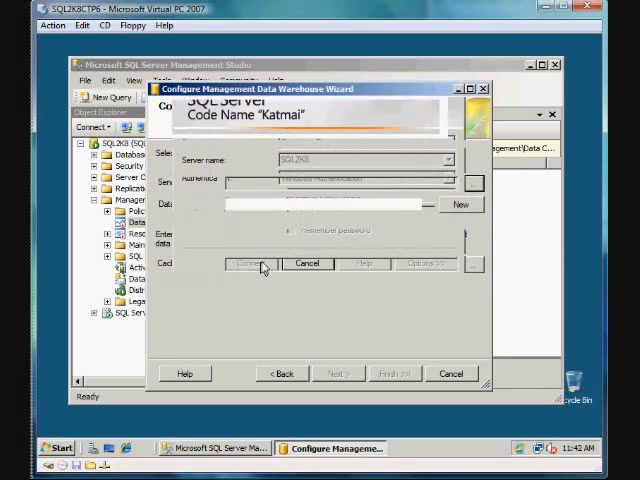
pyautogui.click(262, 264)
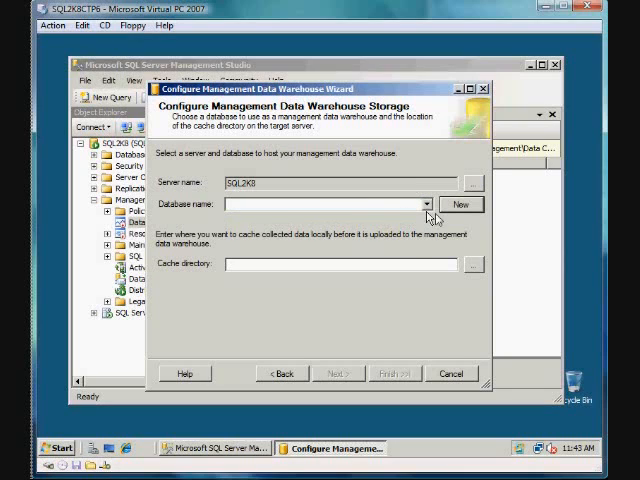
pyautogui.moveTo(450, 210)
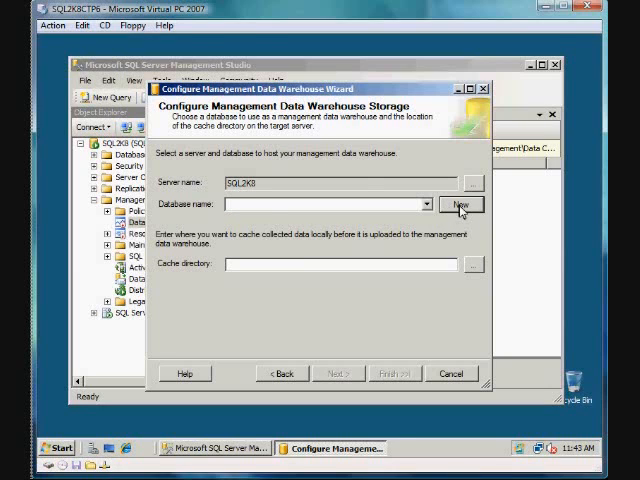
# - Create a new database named DataCapture for the warehouse
pyautogui.click(460, 204)
pyautogui.write('DataCap')
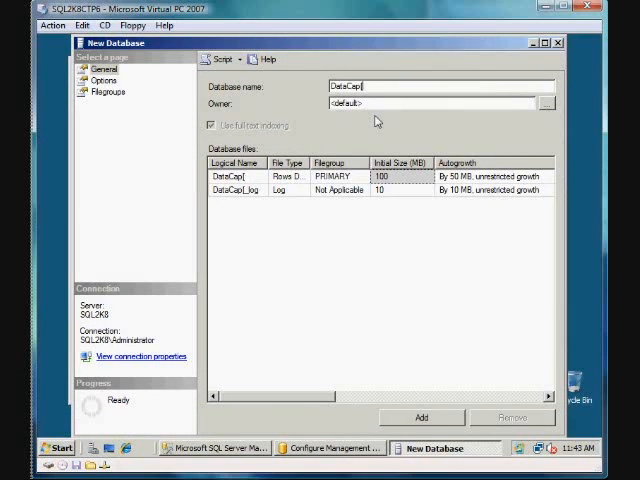
pyautogui.write('ture')
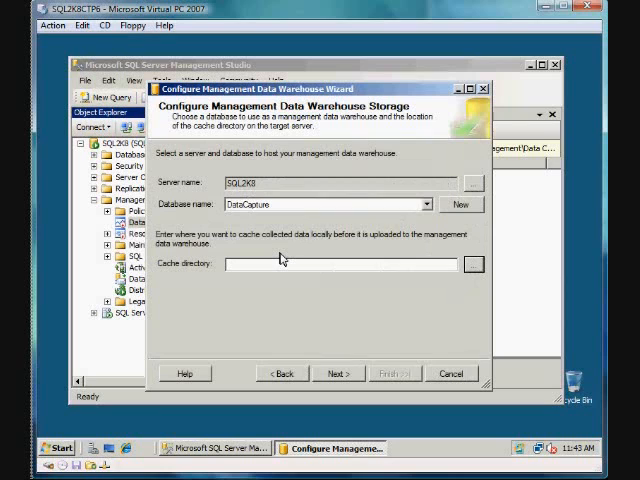
# - Set the cache directory to the MSSQL10.MSSQLSERVER\MSSQL\Cache folder and continue to login mapping
pyautogui.click(472, 264)
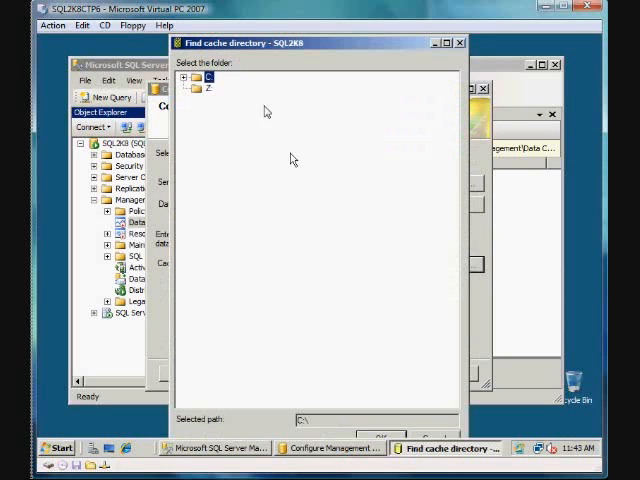
pyautogui.click(184, 76)
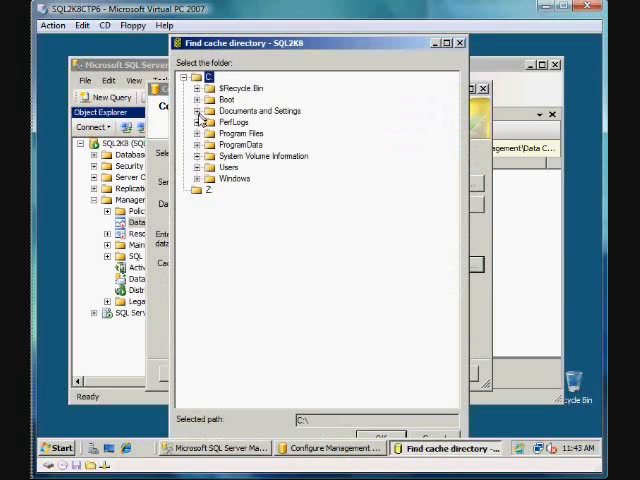
pyautogui.click(198, 132)
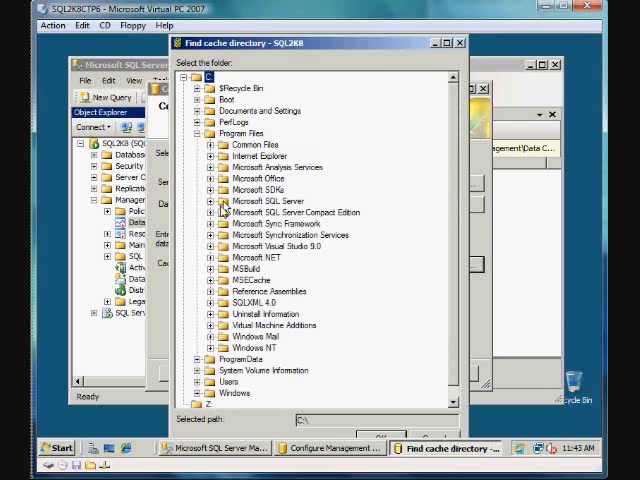
pyautogui.click(224, 200)
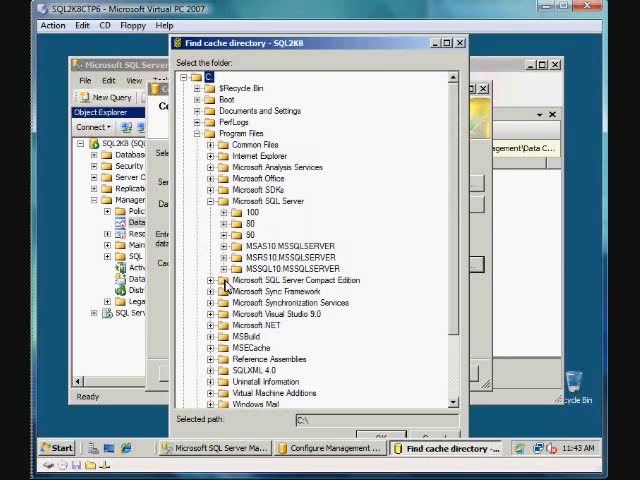
pyautogui.click(224, 268)
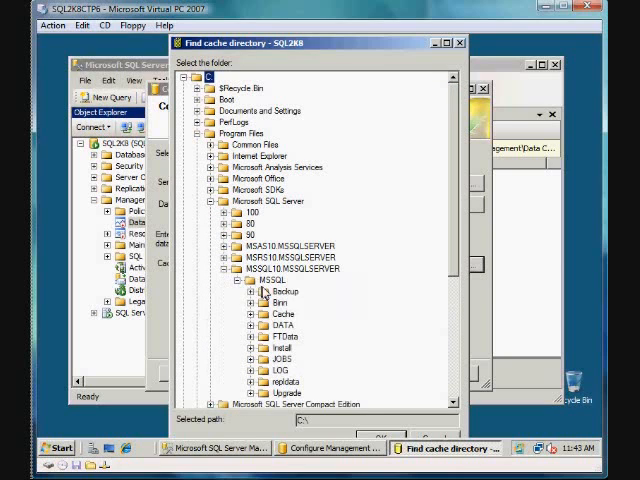
pyautogui.click(284, 314)
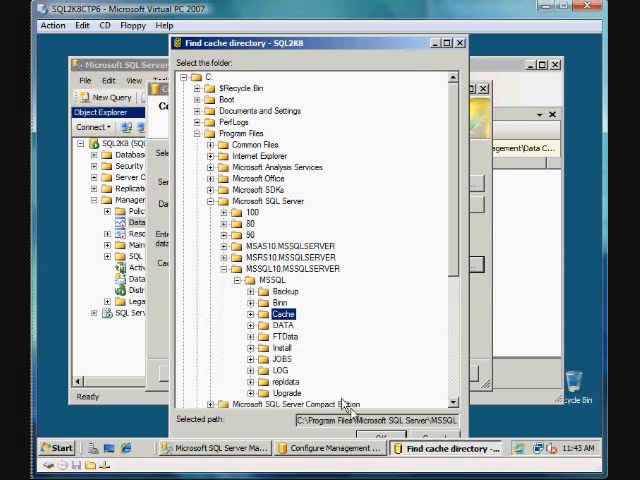
pyautogui.moveTo(320, 376)
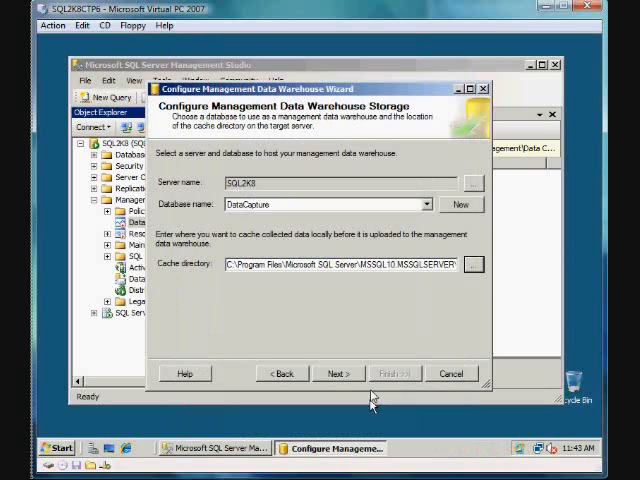
pyautogui.click(338, 372)
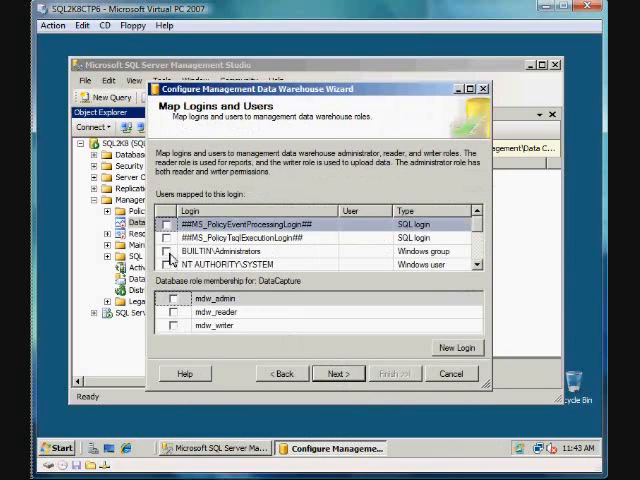
# - Map BUILTIN\Administrators to the mdw_admin, mdw_reader and mdw_writer roles and continue to the summary
pyautogui.click(168, 252)
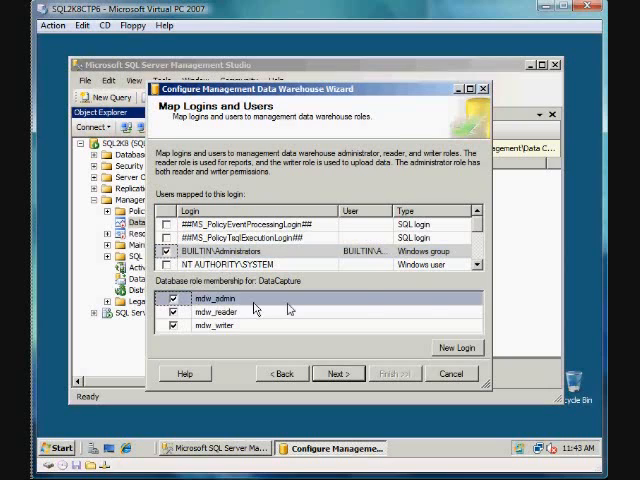
pyautogui.scroll(-3)
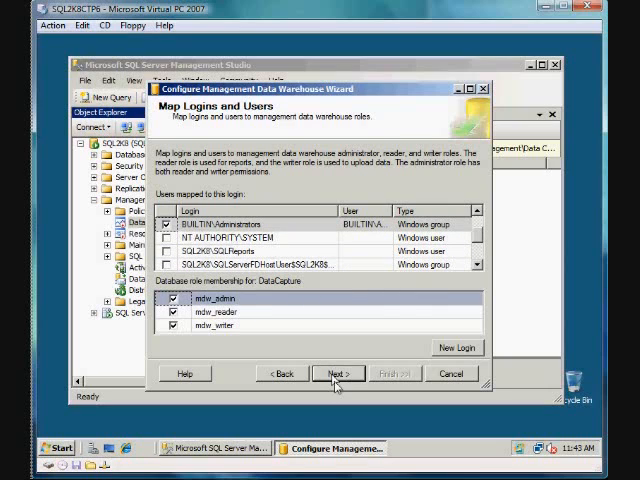
pyautogui.click(338, 372)
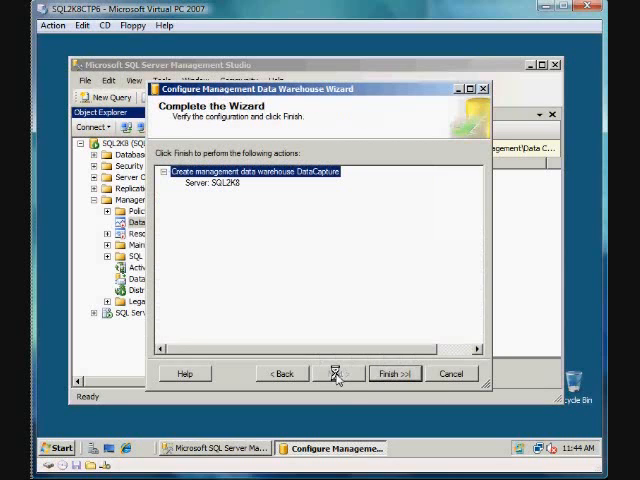
# - Finish the wizard with all setup actions succeeding and close it
pyautogui.click(394, 372)
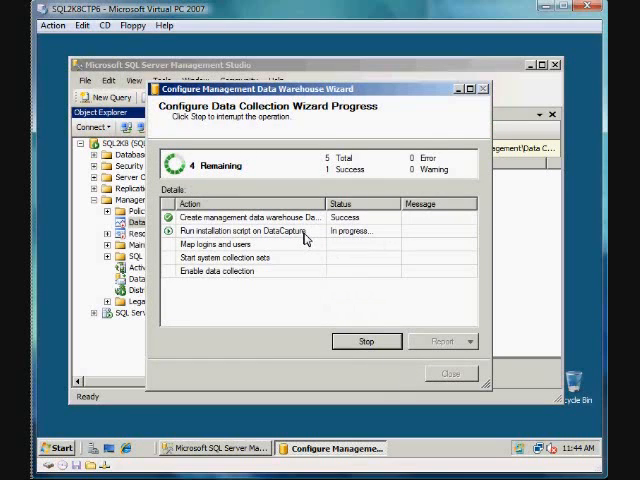
pyautogui.moveTo(306, 238)
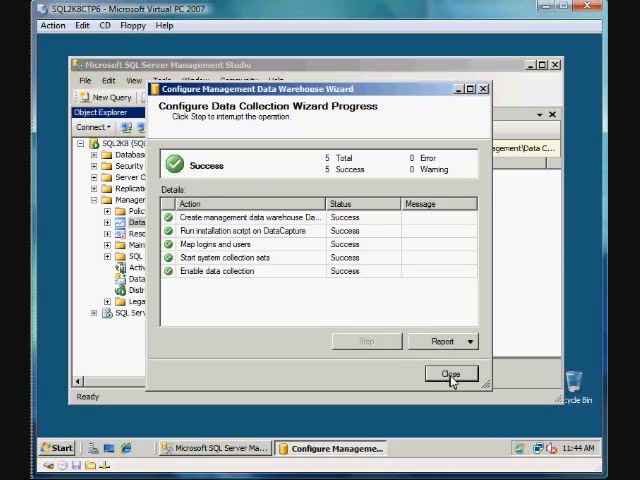
pyautogui.click(450, 372)
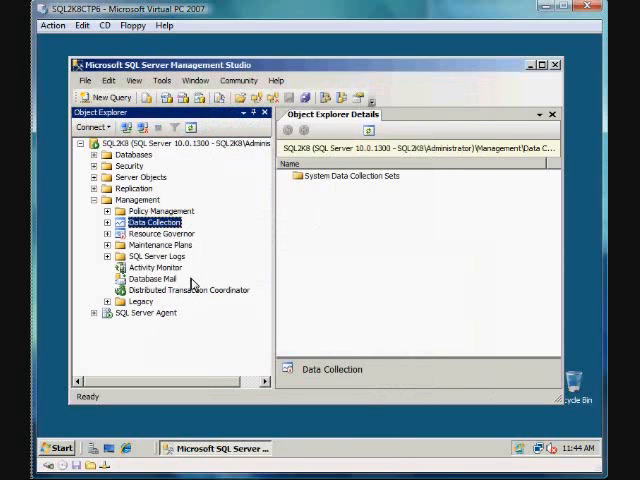
# - Refresh the System Data Collection Sets list and expand the SQL Server Agent node
pyautogui.rightClick(156, 220)
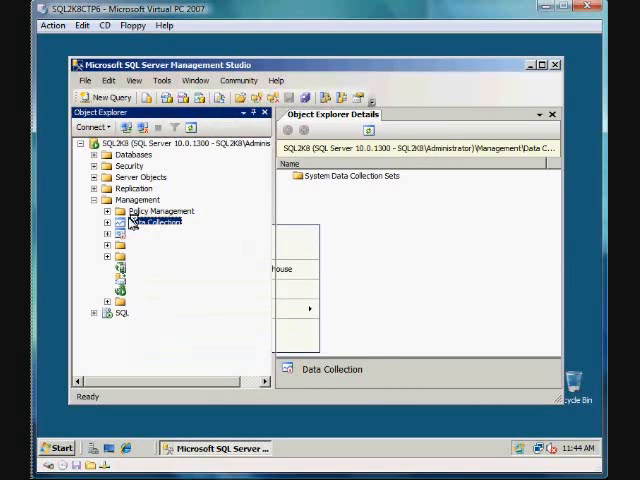
pyautogui.click(112, 220)
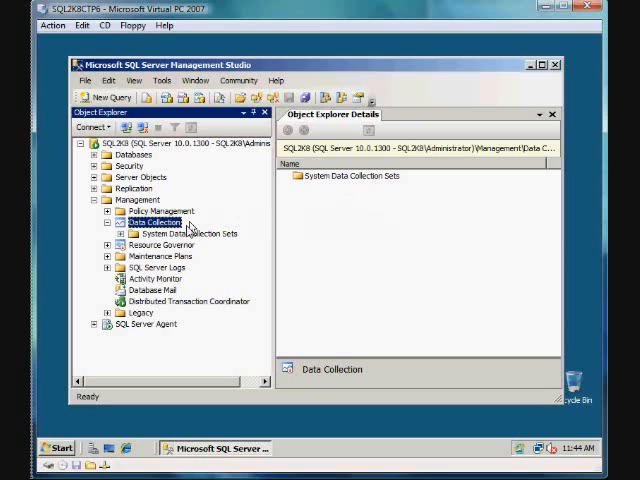
pyautogui.click(184, 232)
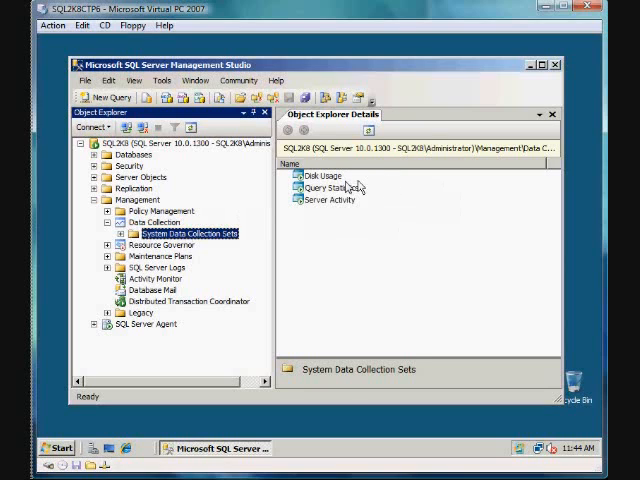
pyautogui.rightClick(184, 232)
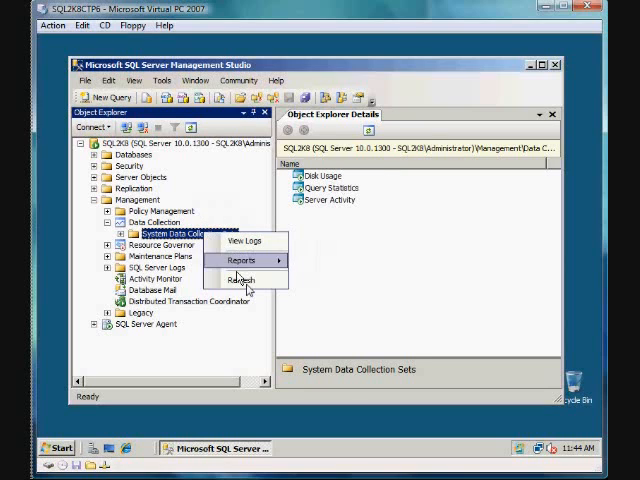
pyautogui.click(240, 280)
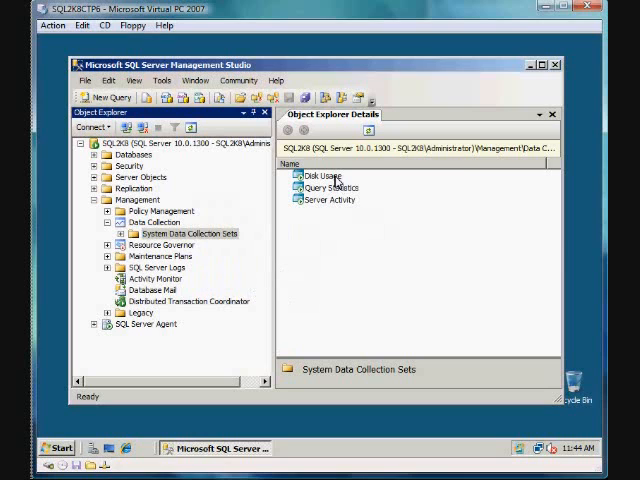
pyautogui.click(312, 176)
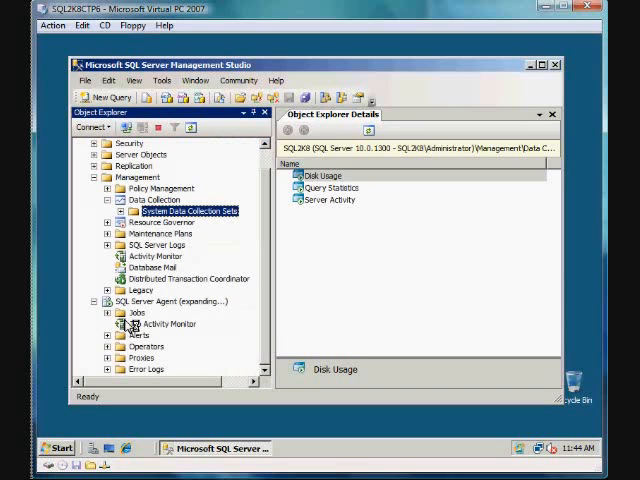
pyautogui.click(136, 312)
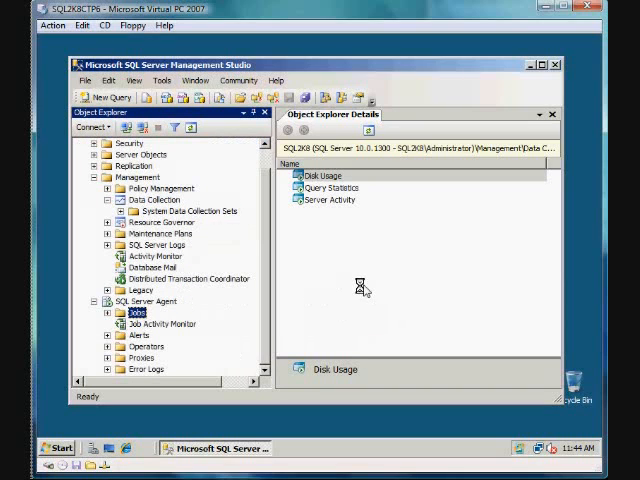
pyautogui.moveTo(432, 186)
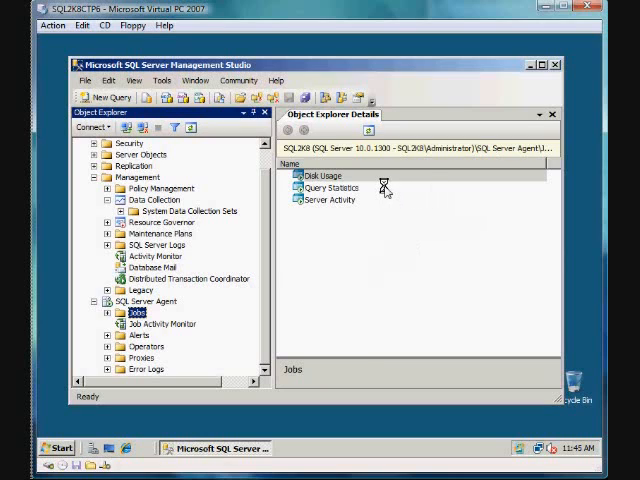
pyautogui.click(140, 312)
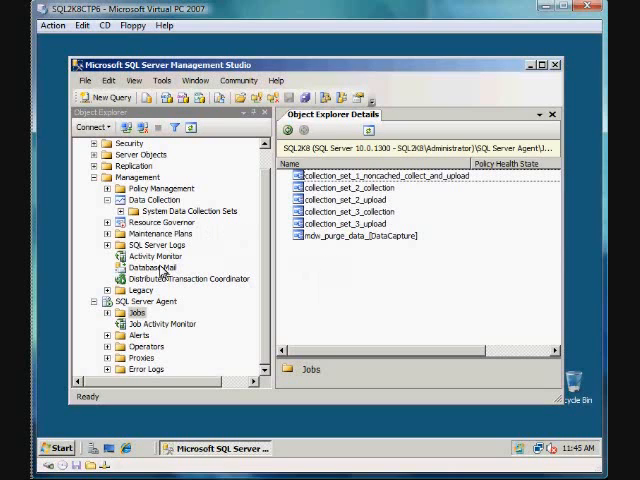
pyautogui.click(186, 212)
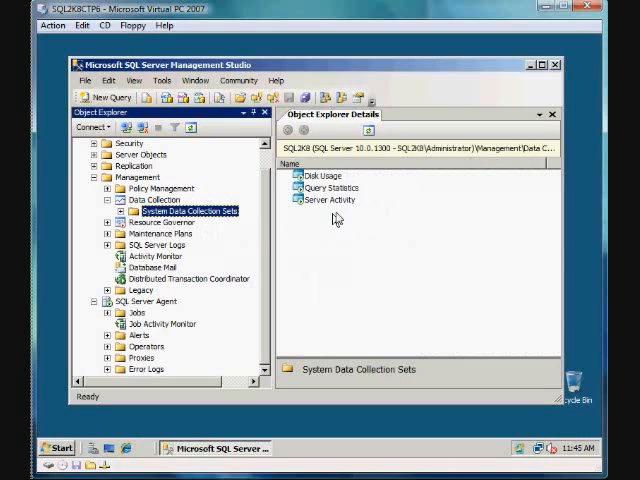
# - Select the Disk Usage collection set and bring up its context menu
pyautogui.click(320, 176)
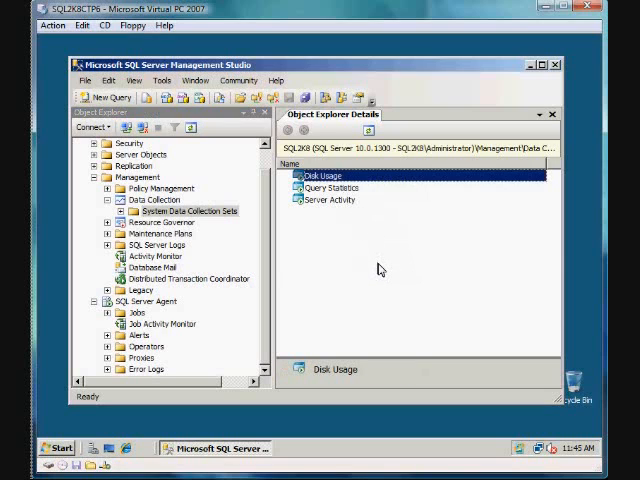
pyautogui.rightClick(326, 176)
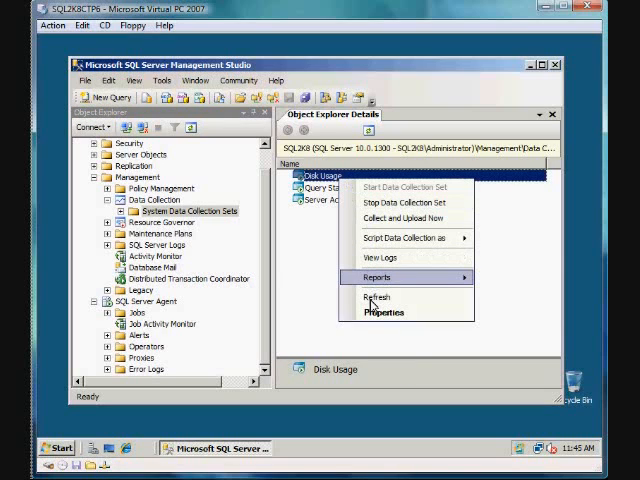
pyautogui.moveTo(404, 276)
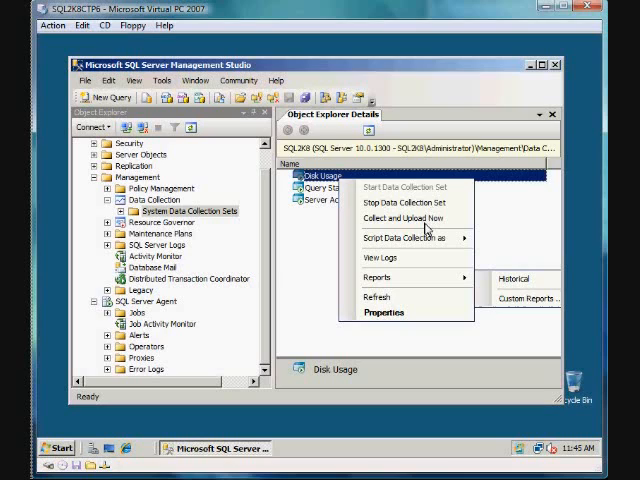
pyautogui.moveTo(400, 316)
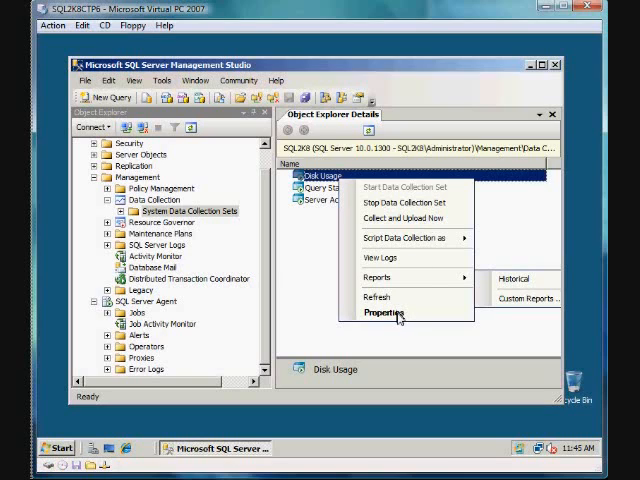
pyautogui.moveTo(396, 318)
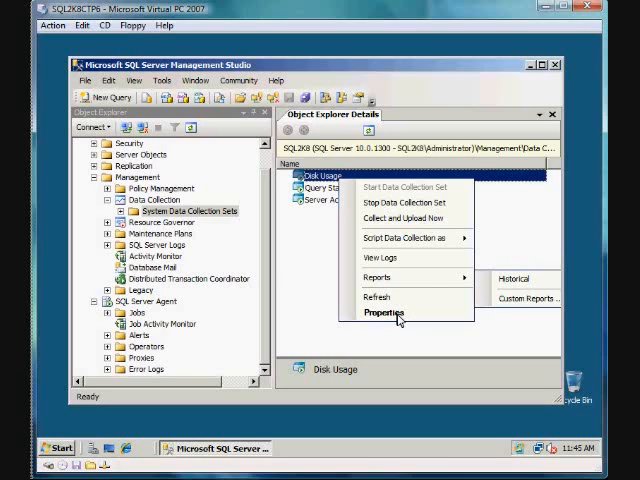
pyautogui.moveTo(390, 316)
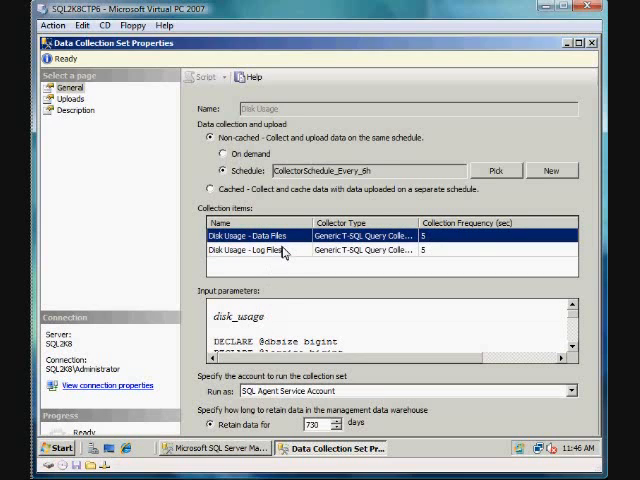
pyautogui.click(250, 250)
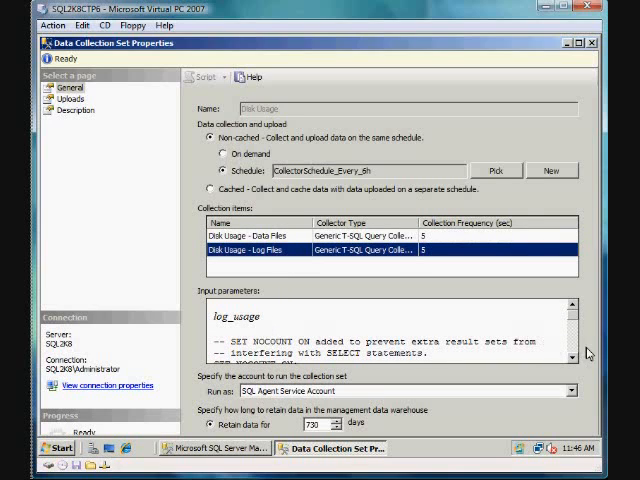
pyautogui.moveTo(520, 380)
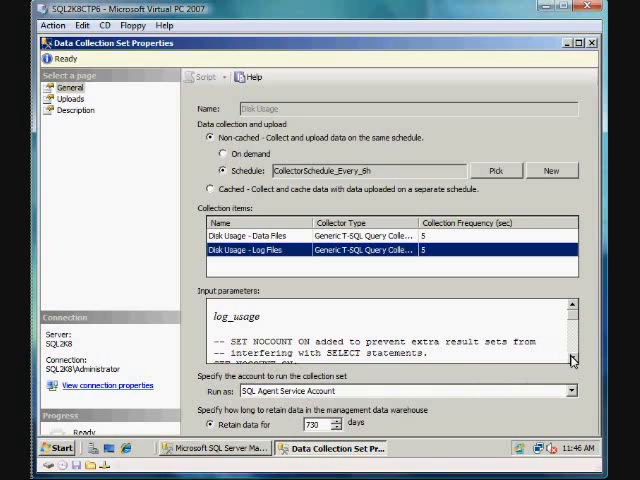
pyautogui.scroll(-3)
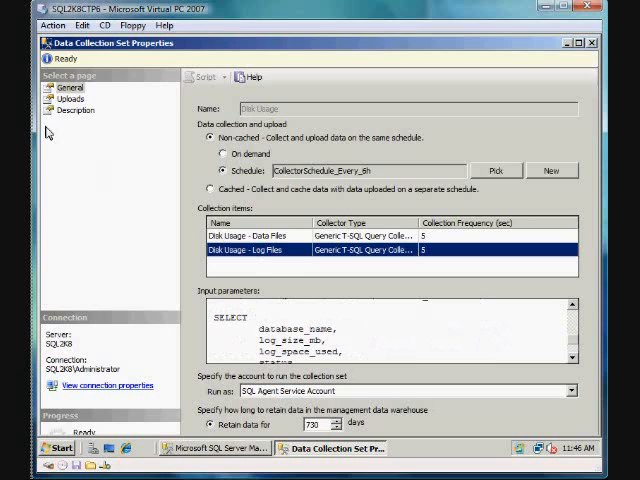
pyautogui.click(72, 98)
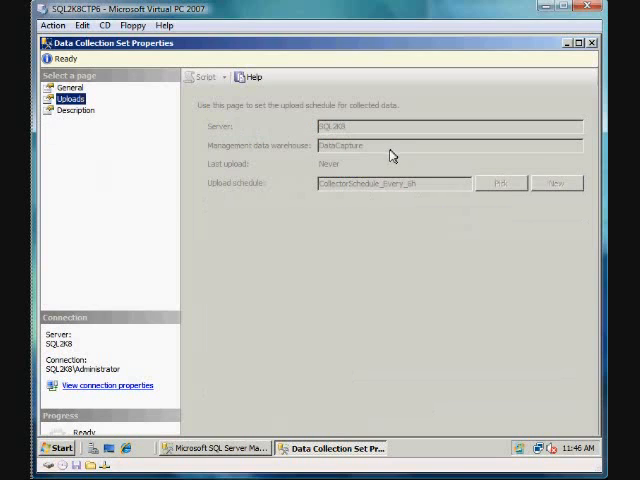
pyautogui.moveTo(516, 200)
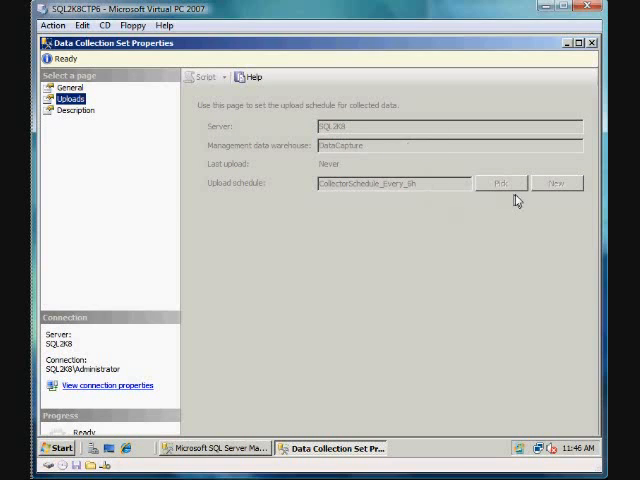
pyautogui.click(76, 110)
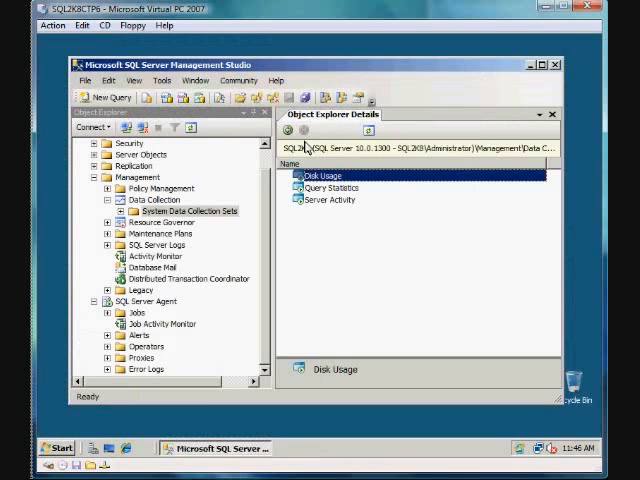
# - Run Collect and Upload Now for Disk Usage and Query Statistics, dismissing each success summary
pyautogui.rightClick(320, 176)
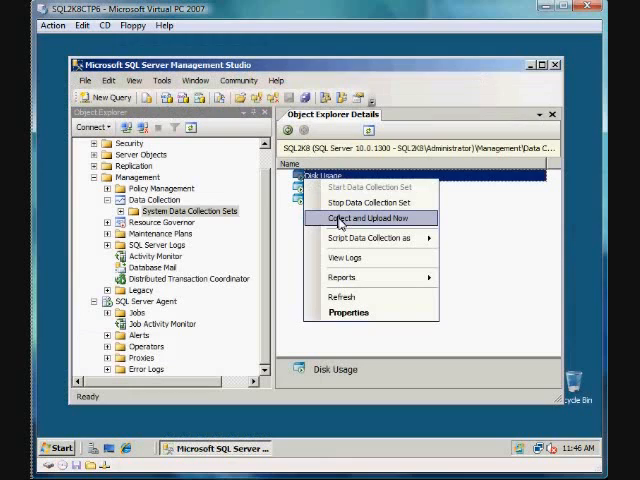
pyautogui.click(366, 218)
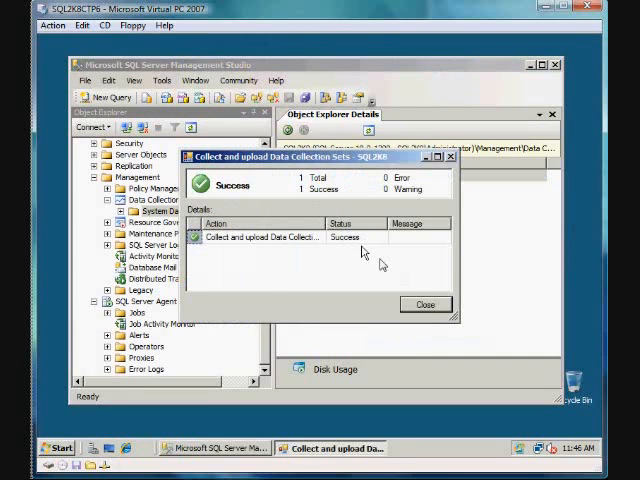
pyautogui.click(424, 304)
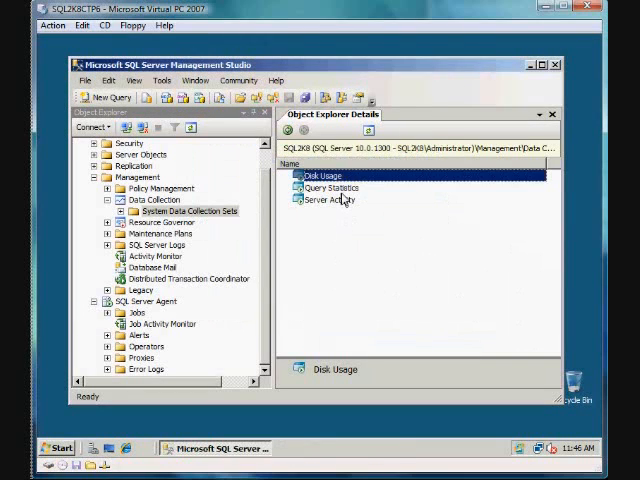
pyautogui.click(330, 188)
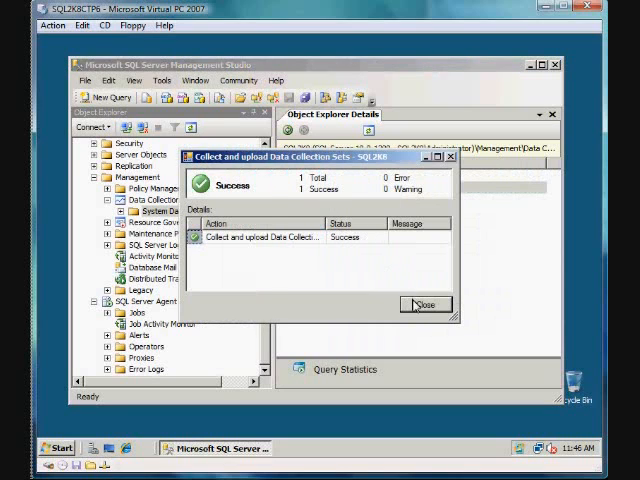
pyautogui.click(424, 304)
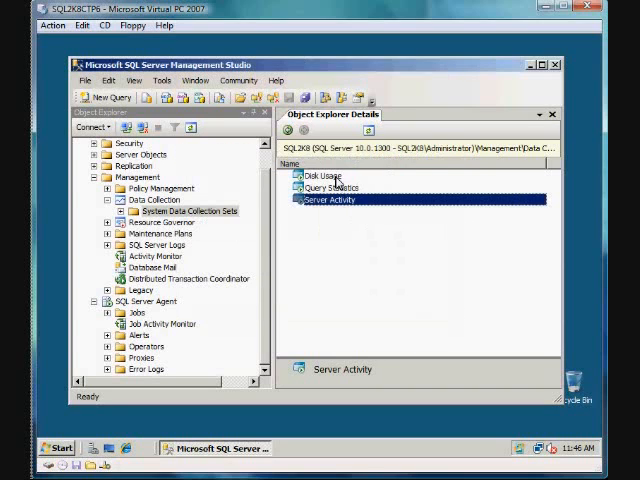
pyautogui.rightClick(330, 172)
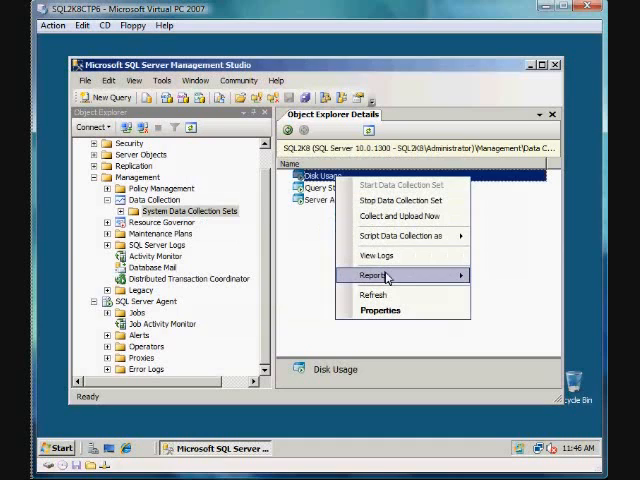
pyautogui.moveTo(384, 276)
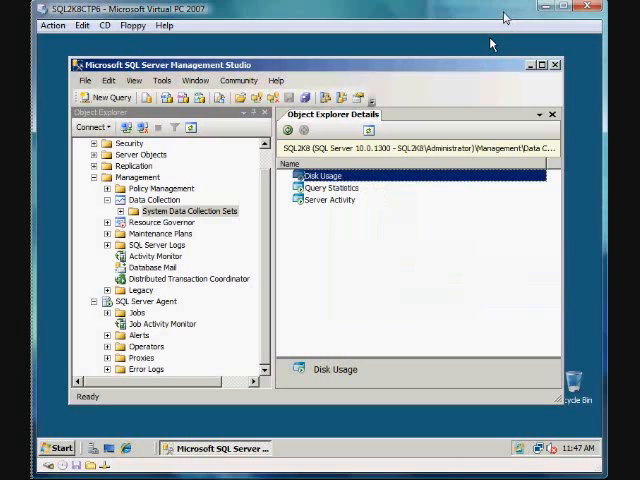
# - Launch the Disk Usage summary report and return to the collection sets list
pyautogui.doubleClick(322, 176)
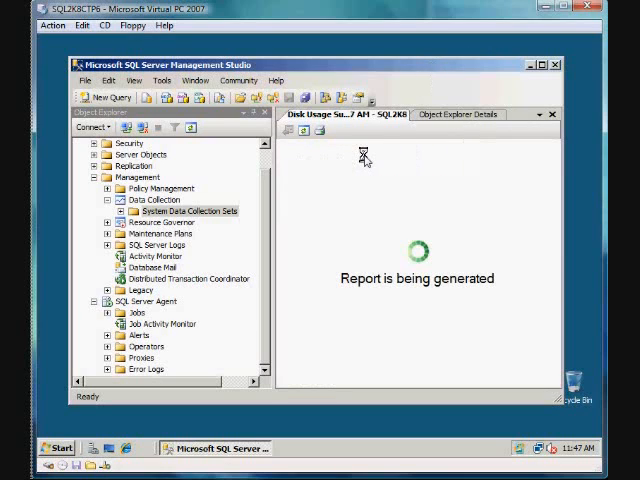
pyautogui.moveTo(436, 72)
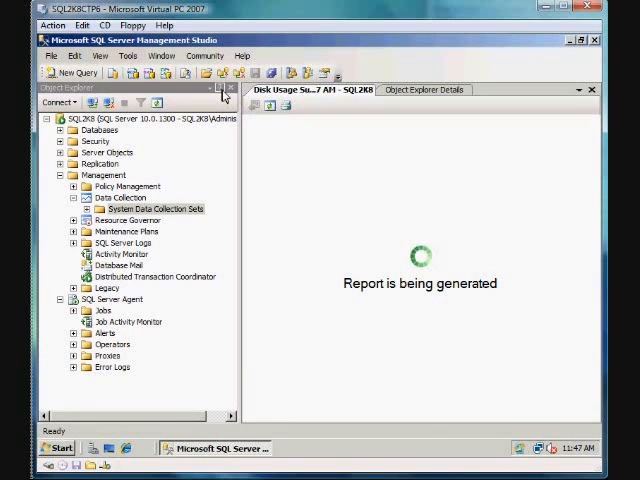
pyautogui.click(230, 88)
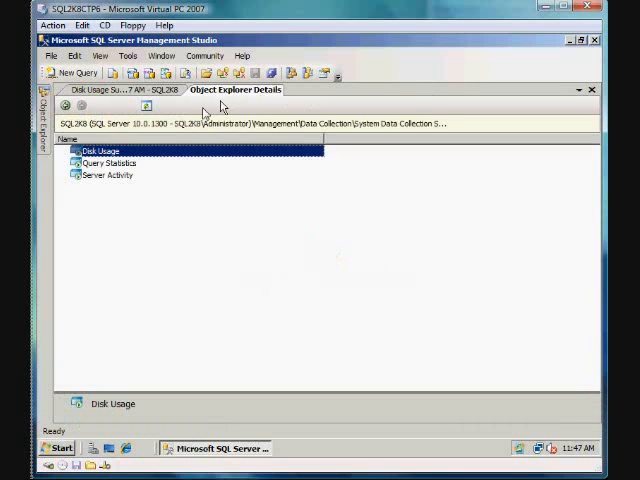
pyautogui.moveTo(130, 108)
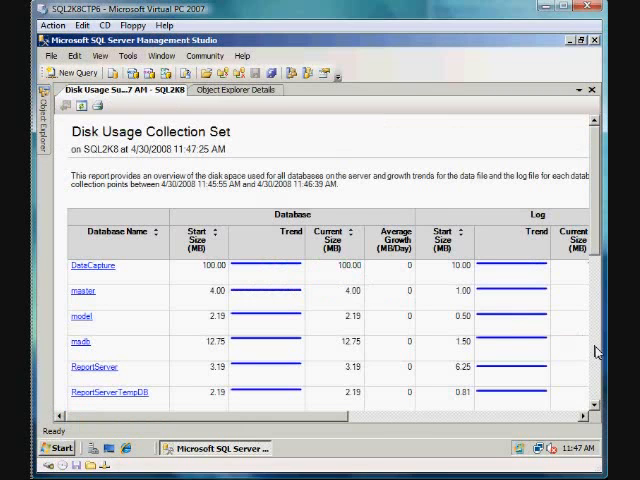
# - View the ReportServerTempDB disk usage breakdown and return to the all-databases summary
pyautogui.scroll(-3)
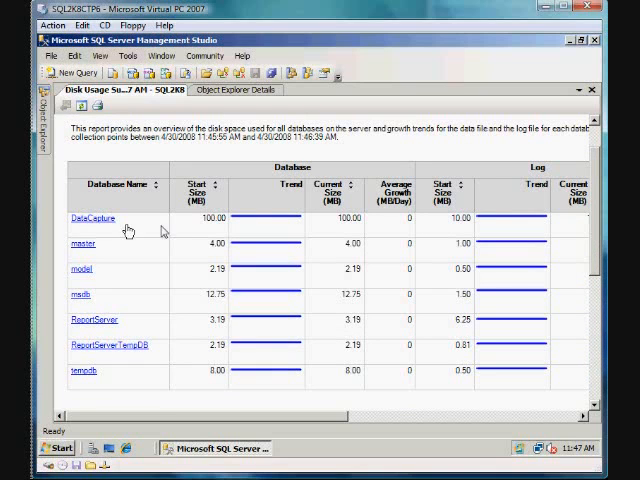
pyautogui.moveTo(82, 246)
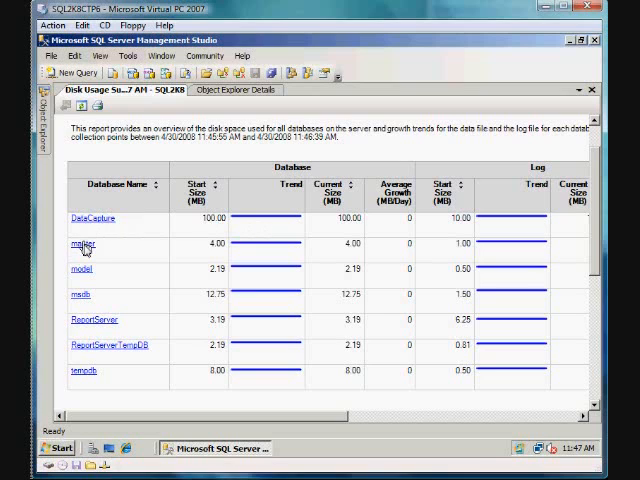
pyautogui.moveTo(262, 344)
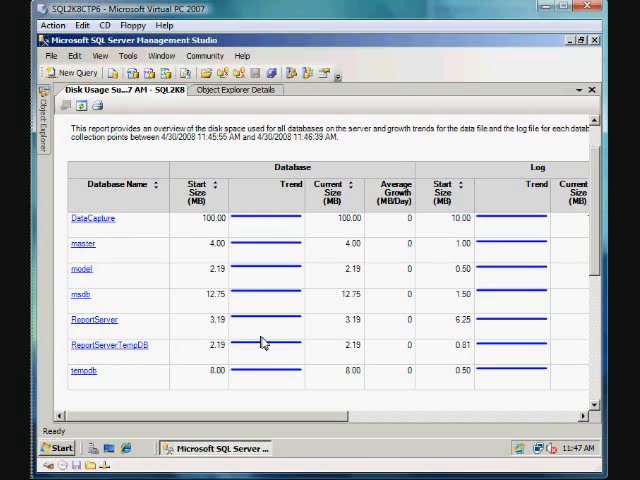
pyautogui.moveTo(262, 348)
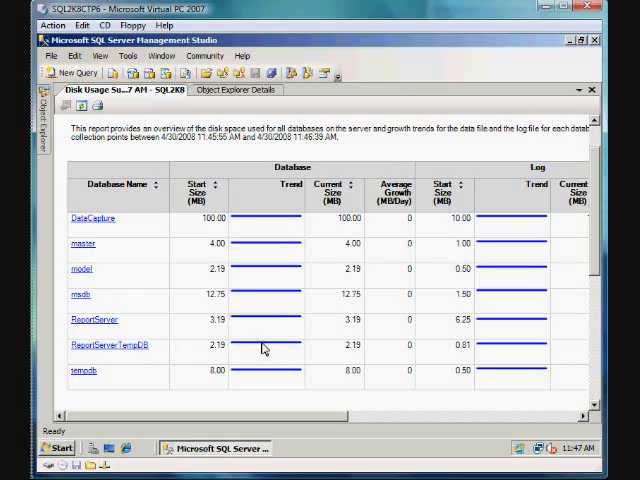
pyautogui.click(114, 344)
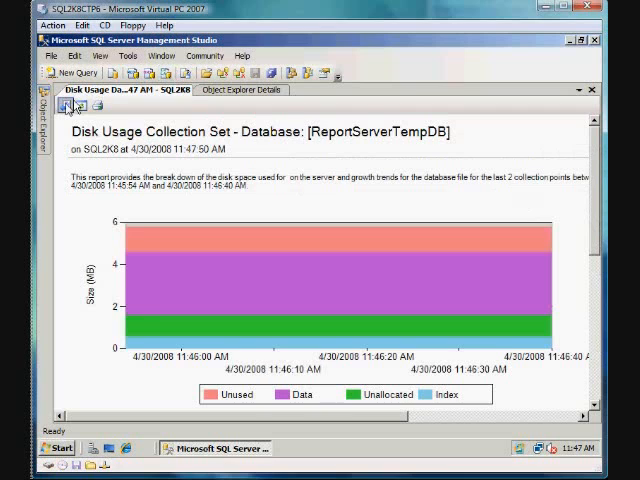
pyautogui.click(66, 104)
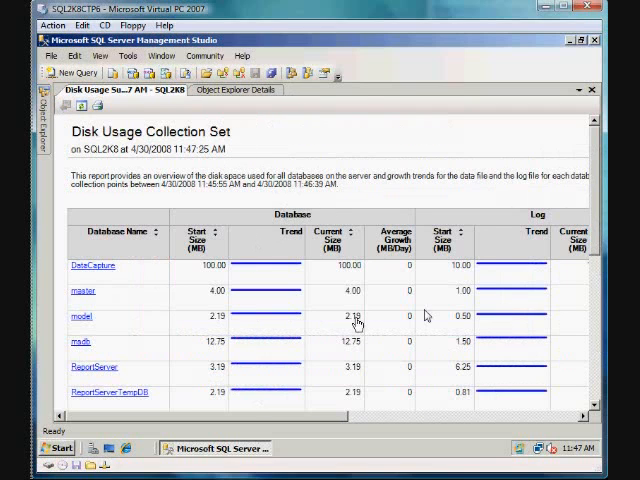
pyautogui.moveTo(258, 90)
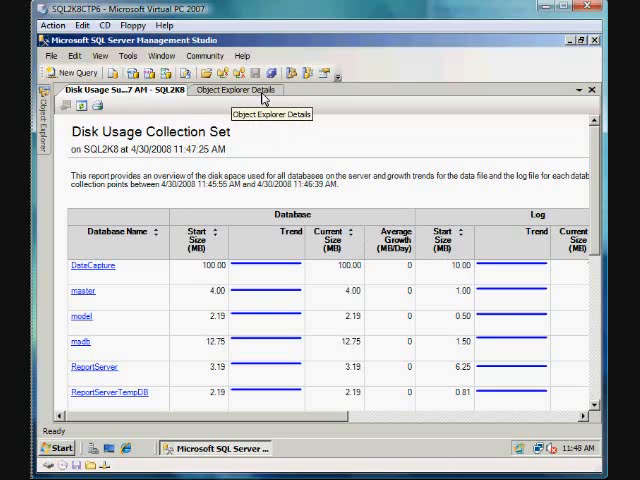
# - Review the system data collection sets list and the Disk Usage report's growth trends
pyautogui.click(234, 88)
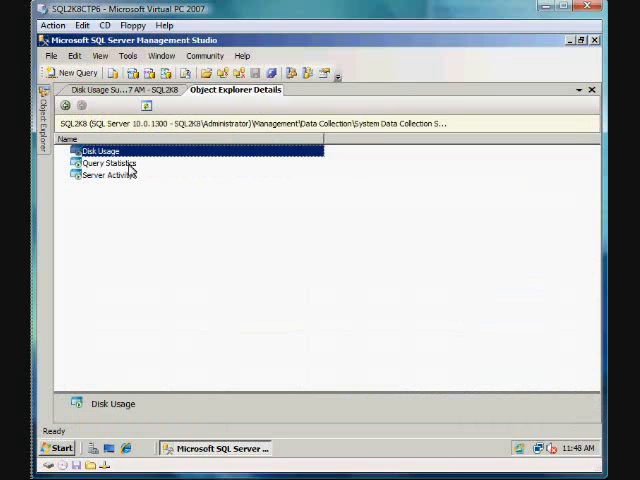
pyautogui.doubleClick(98, 152)
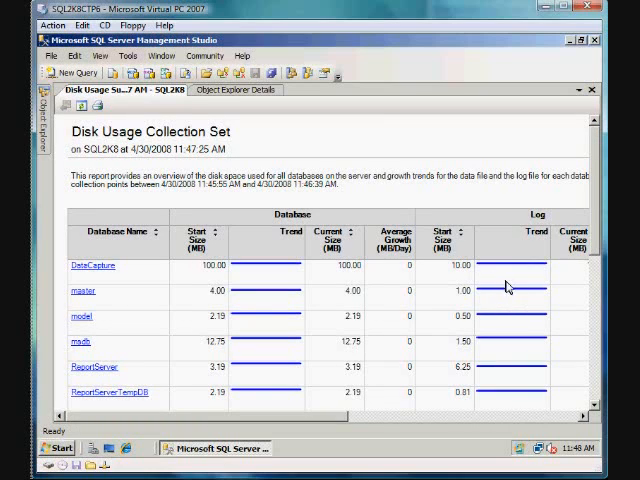
pyautogui.moveTo(538, 304)
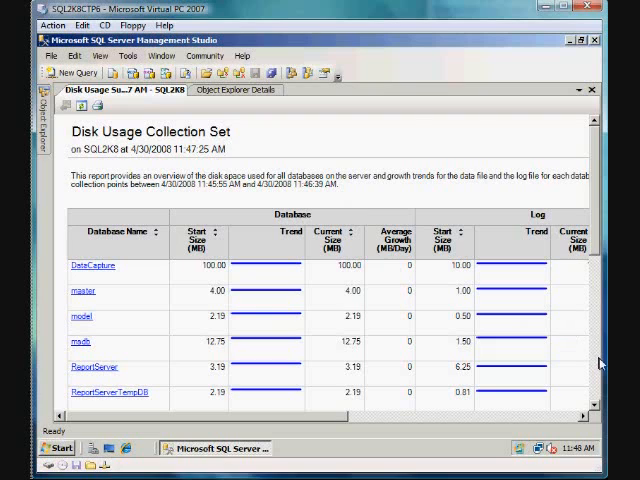
pyautogui.scroll(-3)
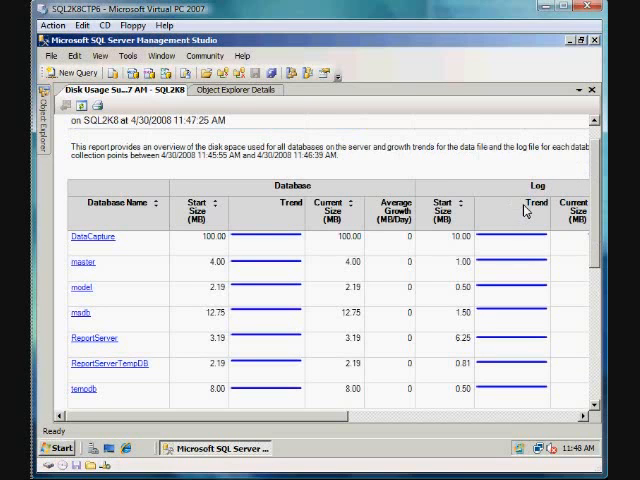
pyautogui.moveTo(256, 250)
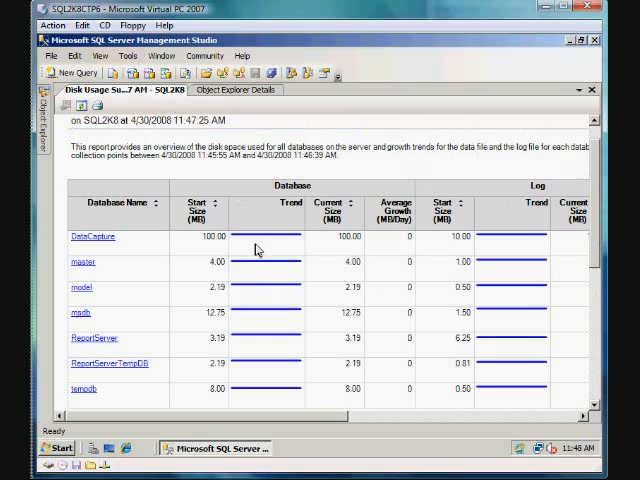
pyautogui.moveTo(290, 90)
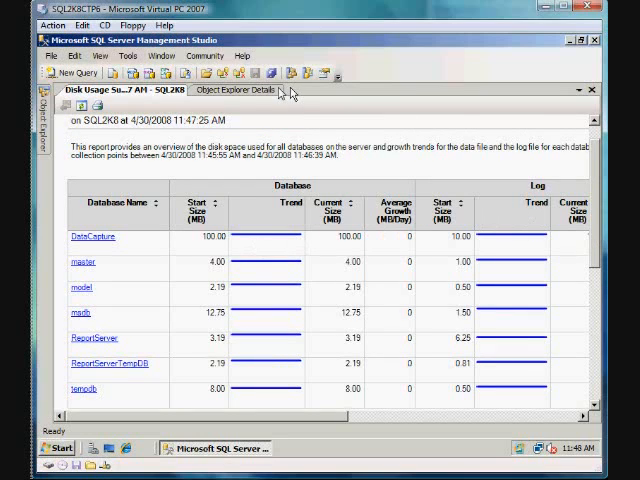
pyautogui.click(238, 88)
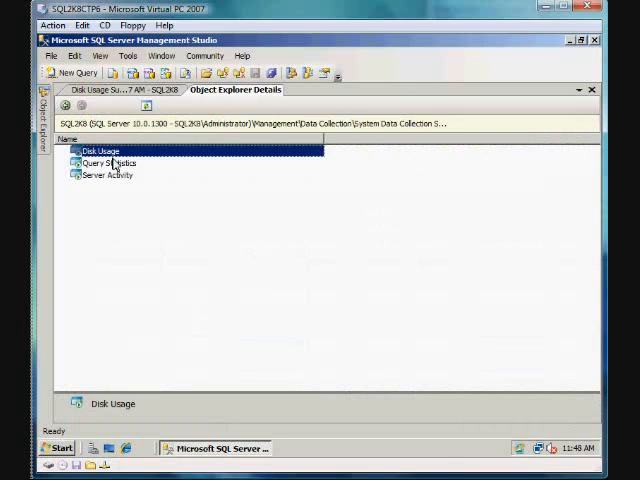
pyautogui.rightClick(100, 176)
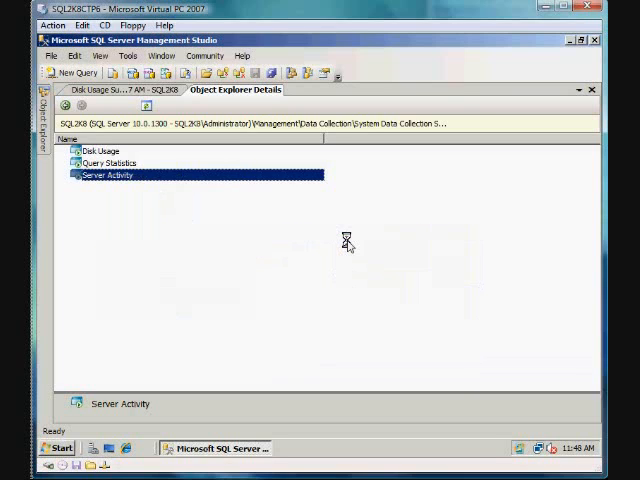
pyautogui.moveTo(192, 156)
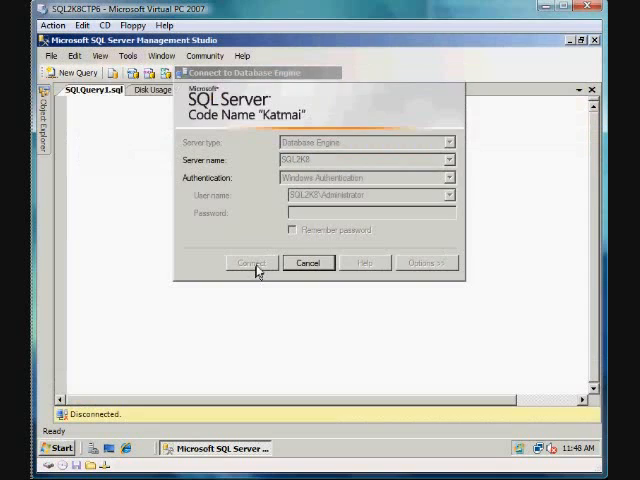
# - Show the generated Server Activity collection set T-SQL script without connecting
pyautogui.click(248, 264)
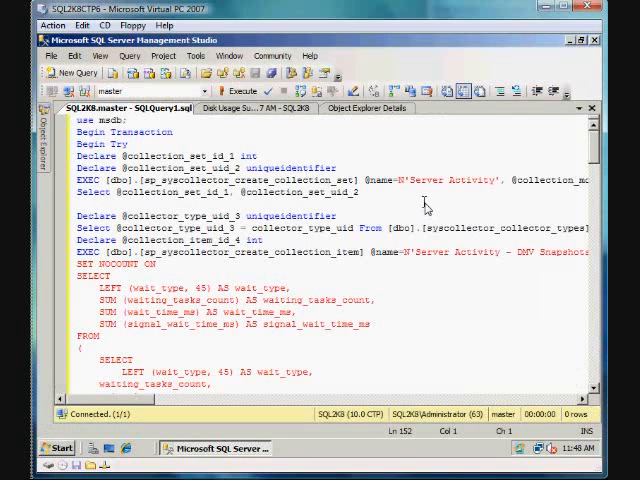
pyautogui.scroll(-3)
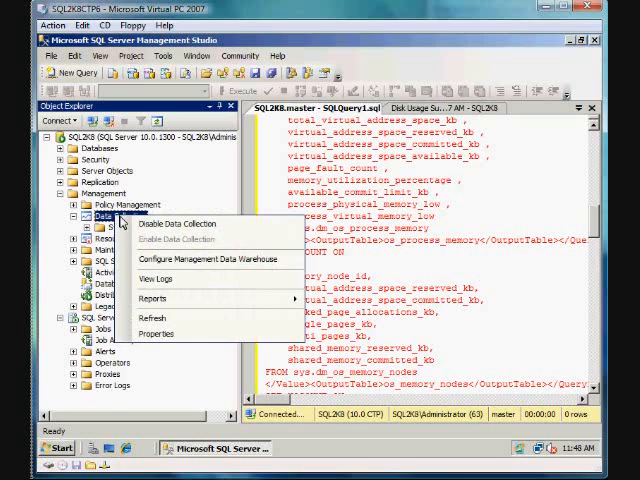
pyautogui.moveTo(160, 280)
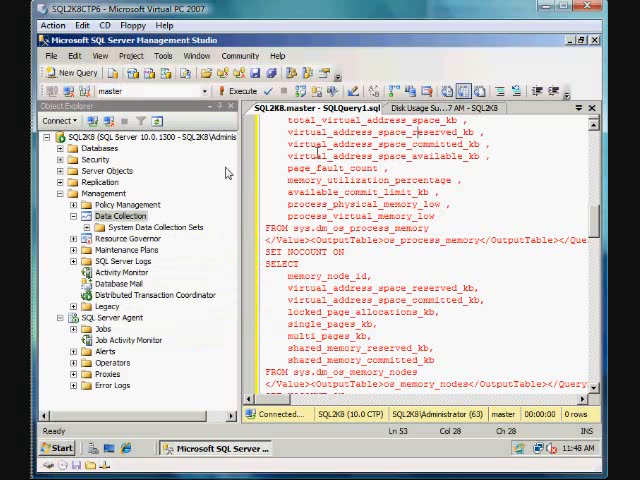
pyautogui.click(530, 108)
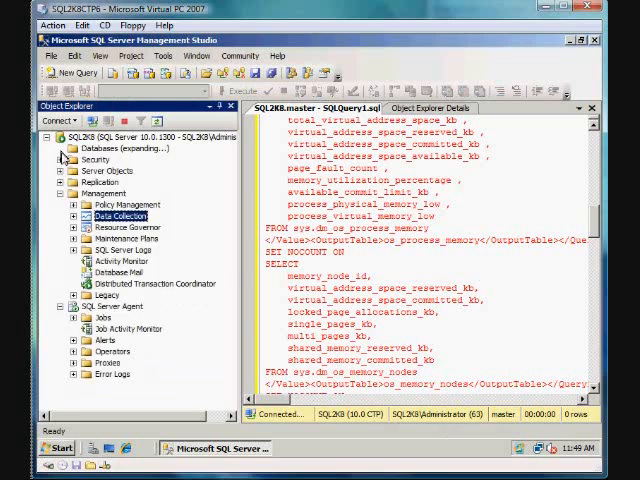
# - Expand Databases > DataCapture > Tables to list the warehouse core and snapshots tables
pyautogui.click(56, 148)
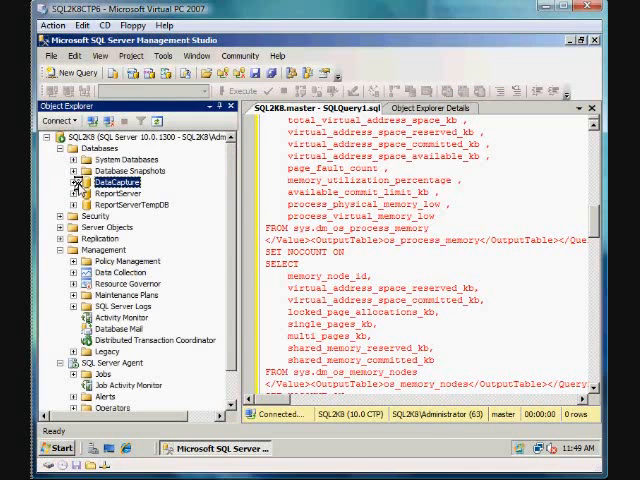
pyautogui.click(80, 182)
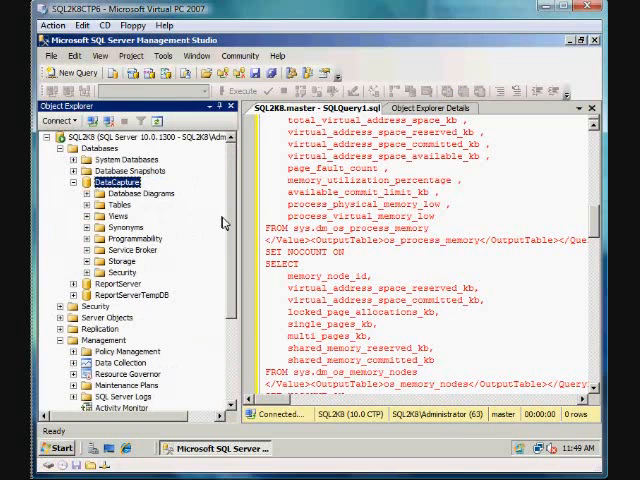
pyautogui.click(112, 204)
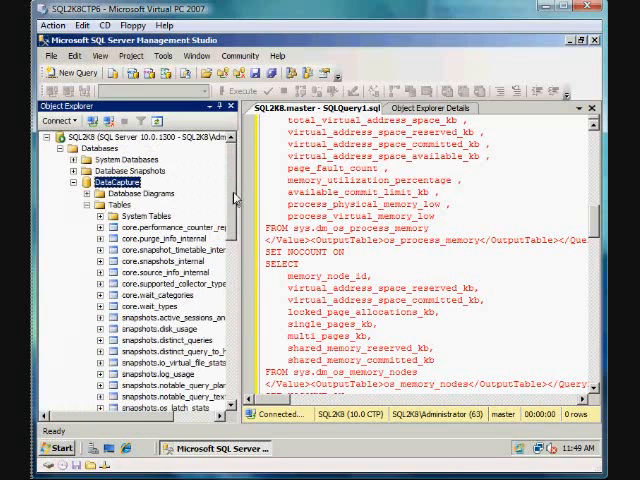
pyautogui.click(90, 200)
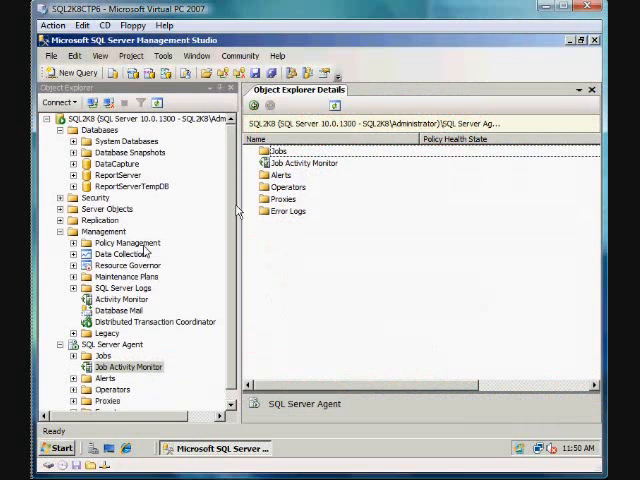
# - Show the Management > Data Collection folder details, then minimize SSMS to the desktop
pyautogui.rightClick(112, 252)
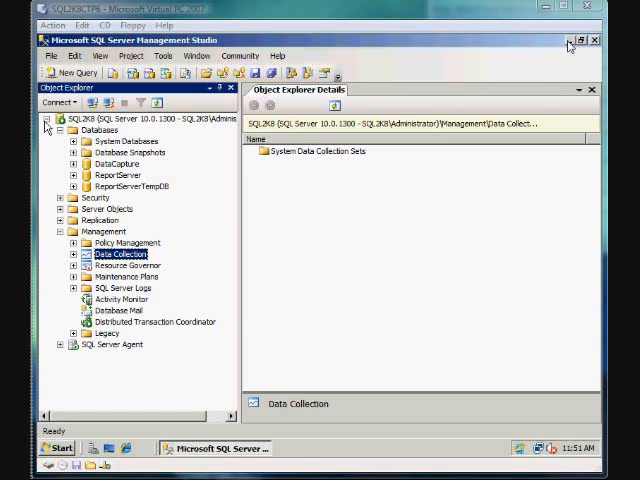
pyautogui.click(584, 40)
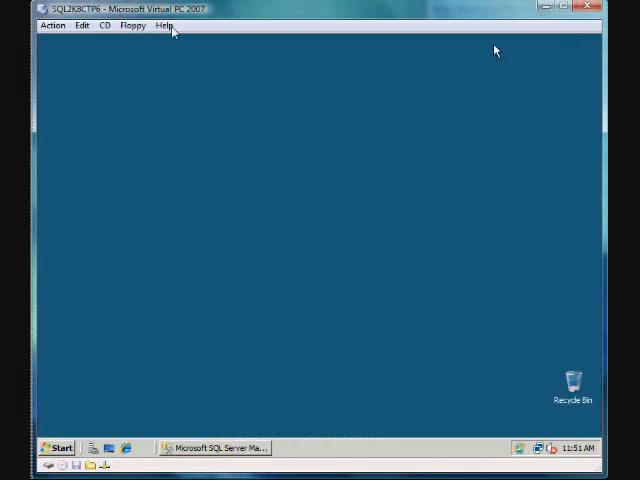